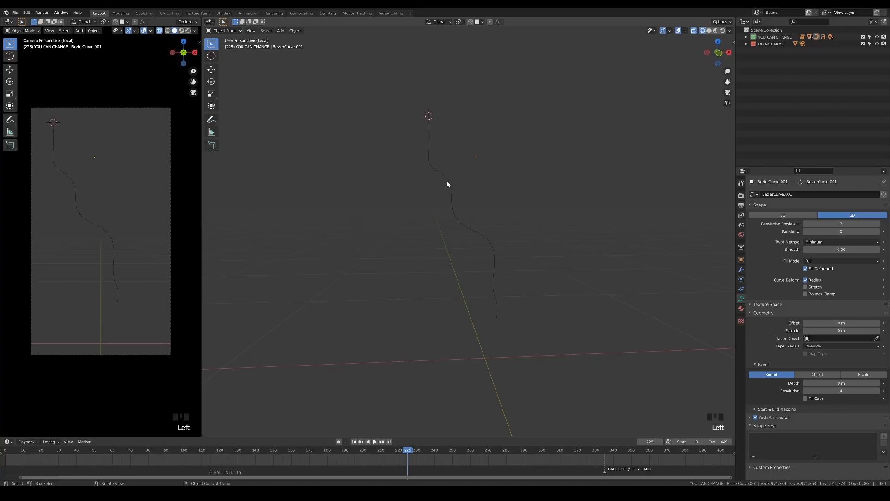
Step: Reshape the Bezier curve's control points in Edit Mode
key("Tab")
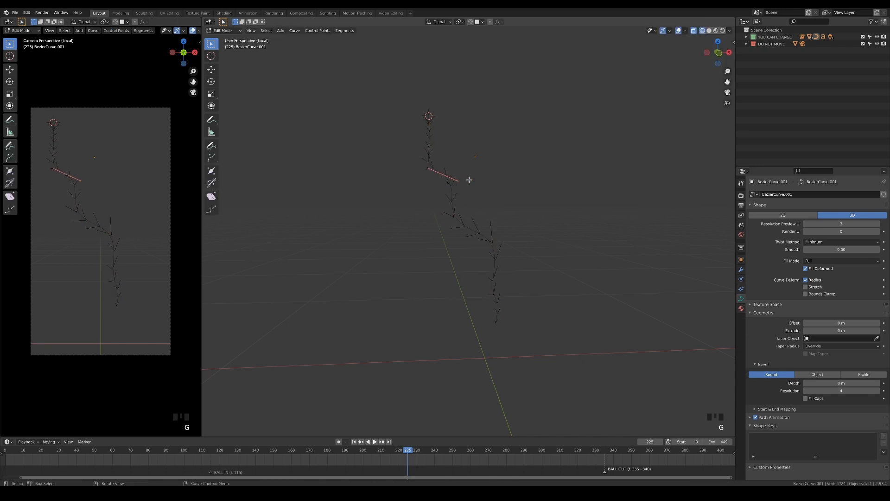
key("r")
type(".2")
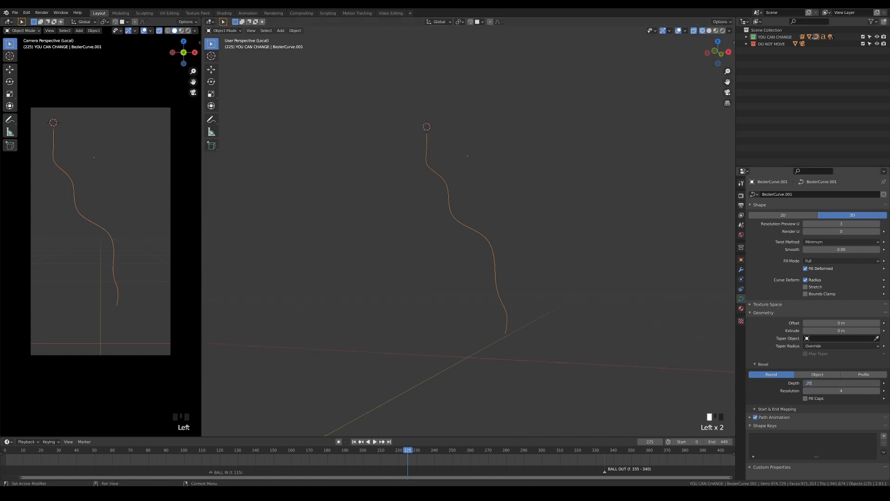
Step: Adjust a control point's radius in Edit Mode to vary the tube's thickness
key("Tab")
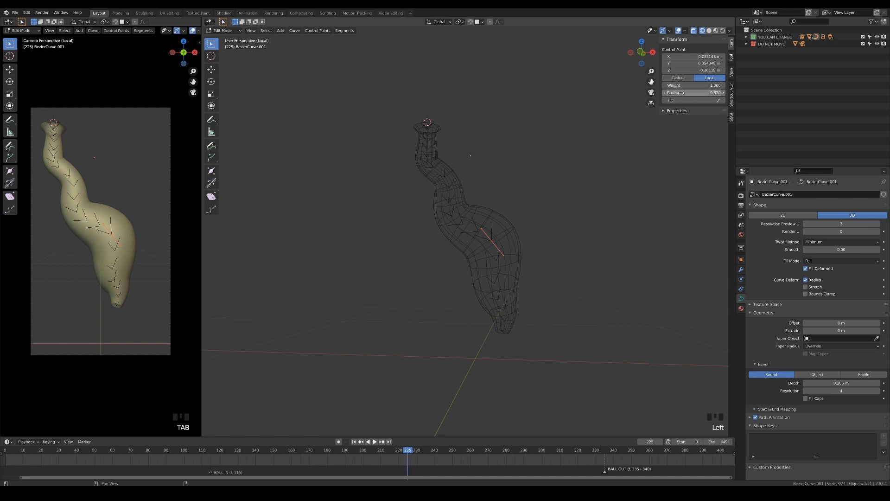
left_click_drag(693, 93, 699, 93)
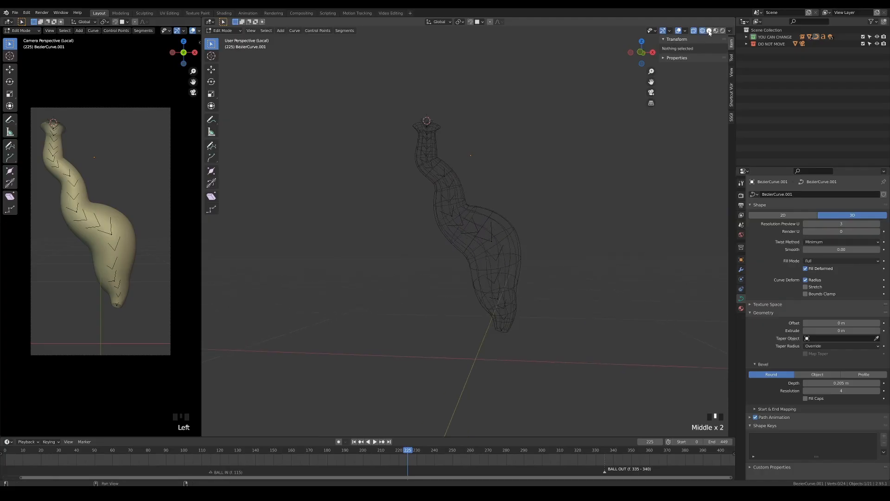
Step: Return to Object Mode and open the Object menu
key("Tab")
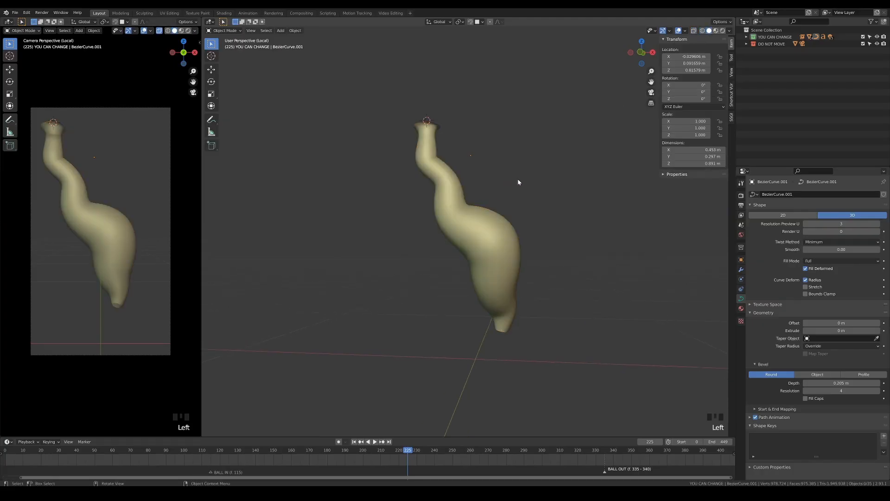
left_click(295, 30)
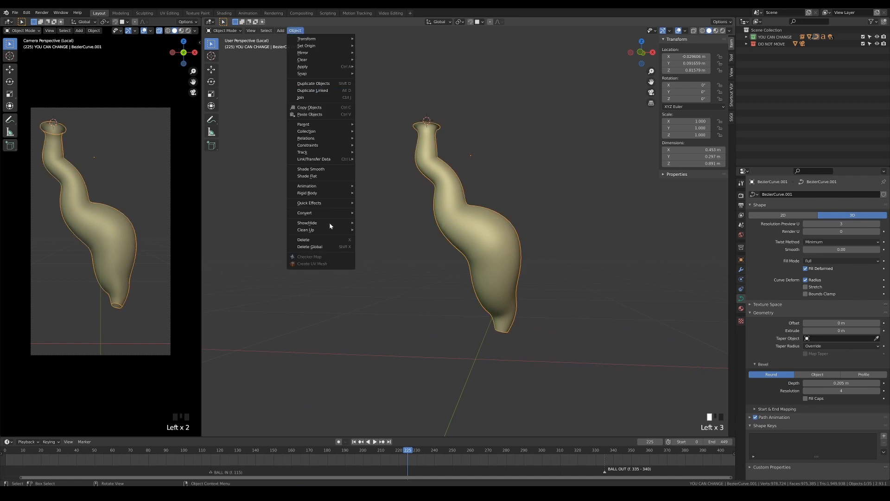
mouse_move(304, 213)
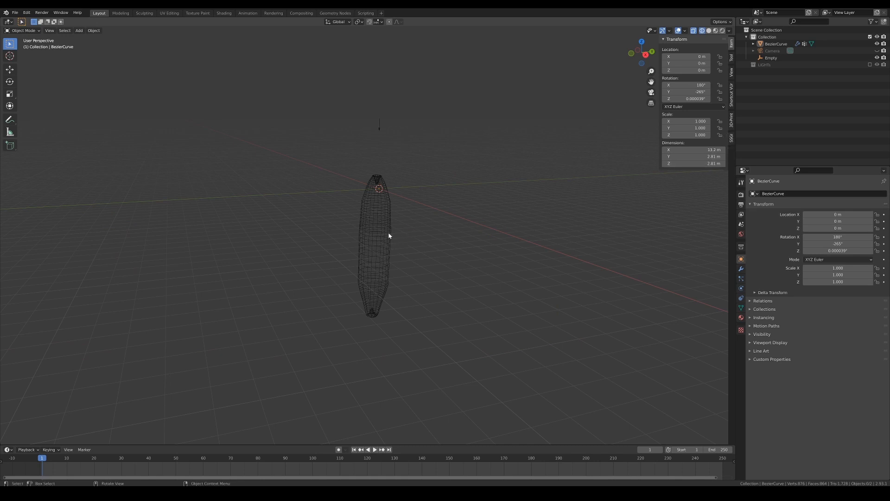
Step: Select BezierCurve and expand its Catmull-Clark Subdivision modifier (level 3) in Modifier Properties
left_click(375, 245)
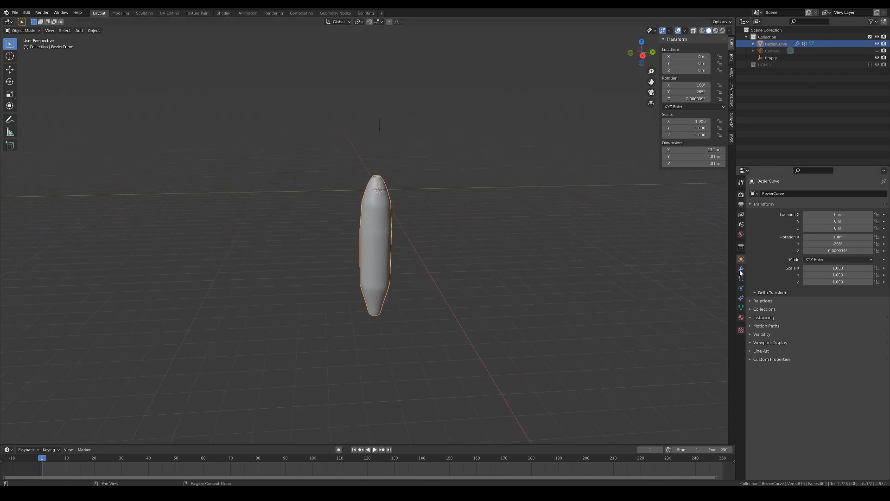
left_click(740, 268)
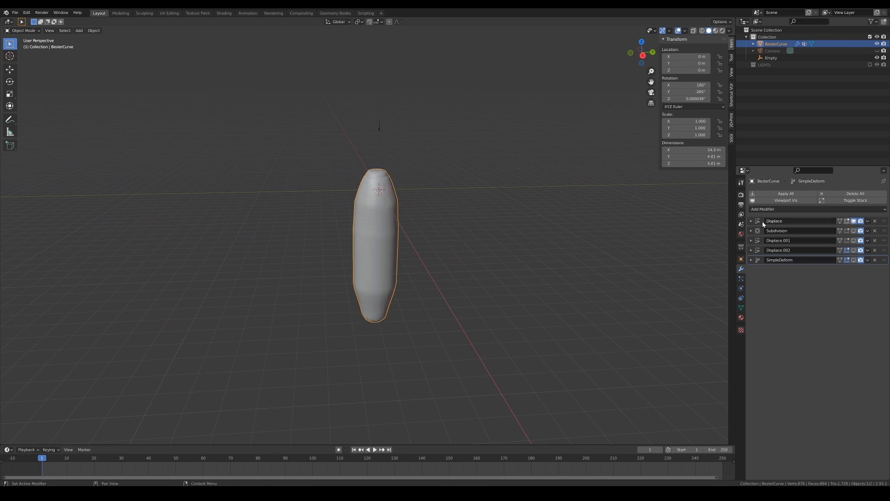
left_click(752, 221)
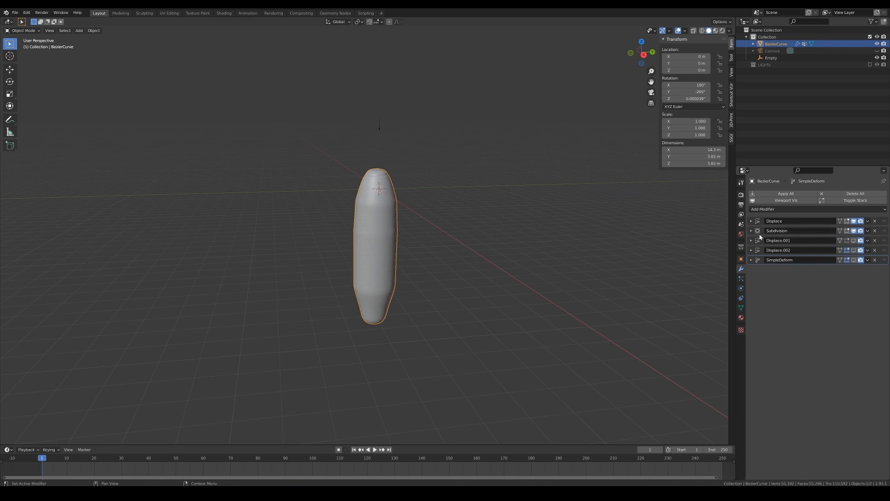
left_click(751, 230)
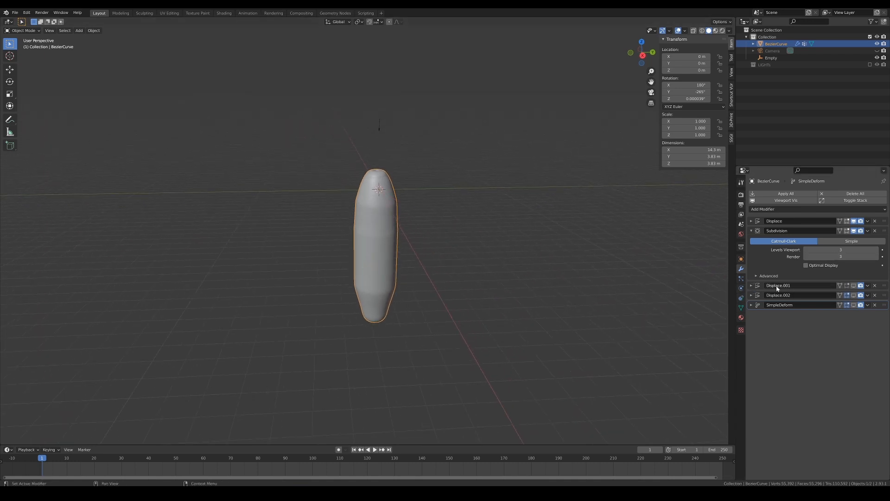
Step: Raise the Displace.001 Voronoi texture size to about 2.67
left_click(862, 286)
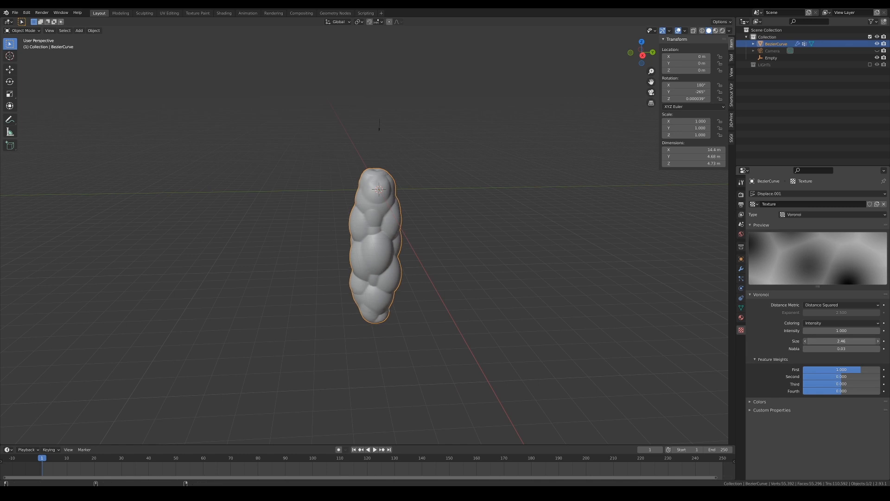
left_click_drag(824, 341, 834, 340)
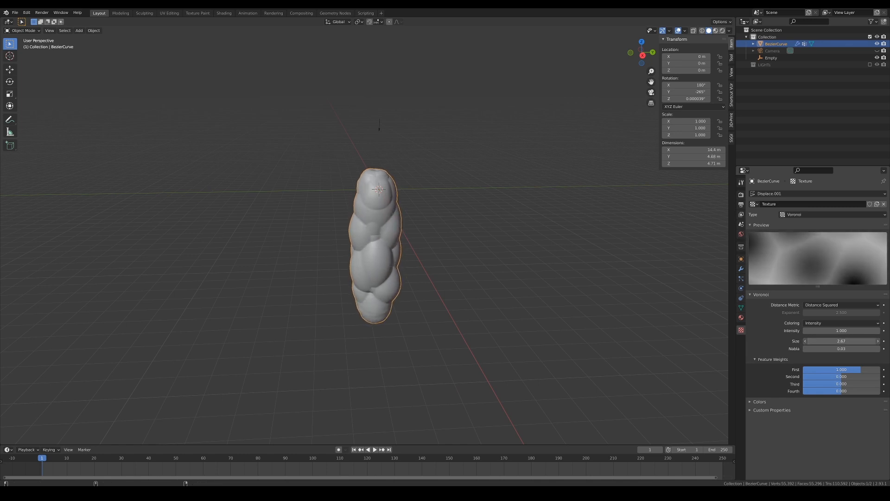
left_click_drag(840, 341, 840, 341)
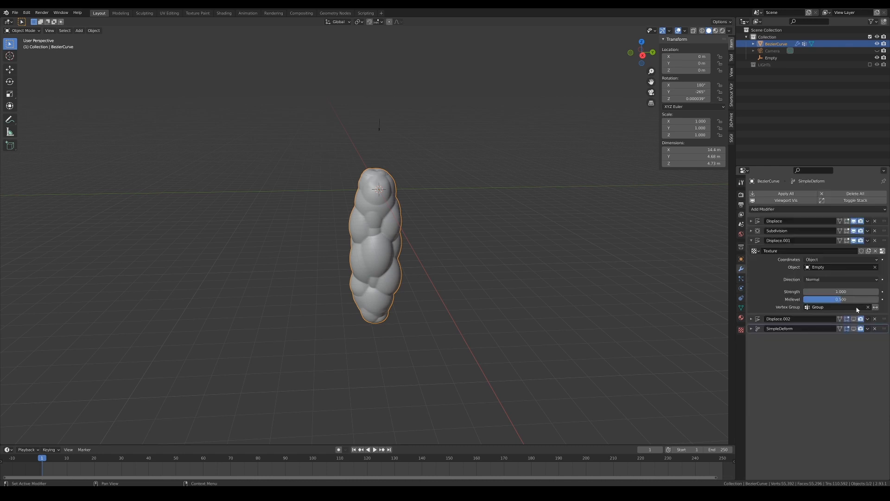
Step: Check the 'Group' vertex group used by the displacement in Object Data properties
left_click(834, 306)
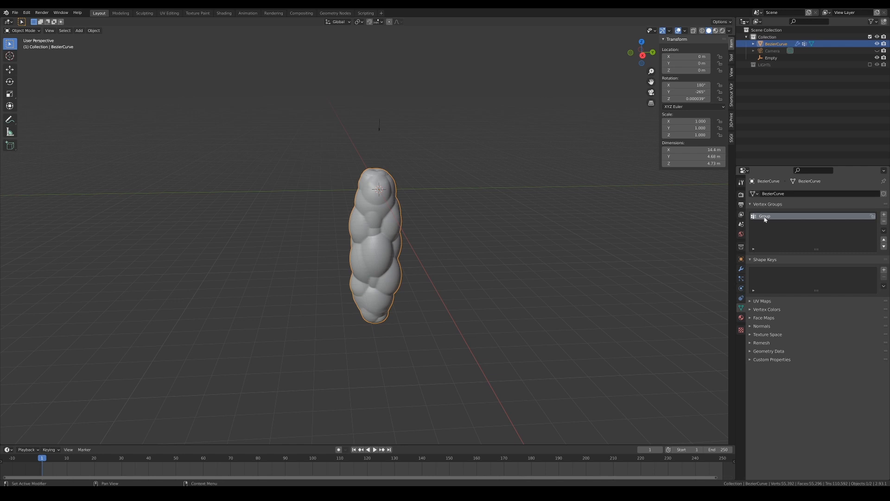
left_click(23, 30)
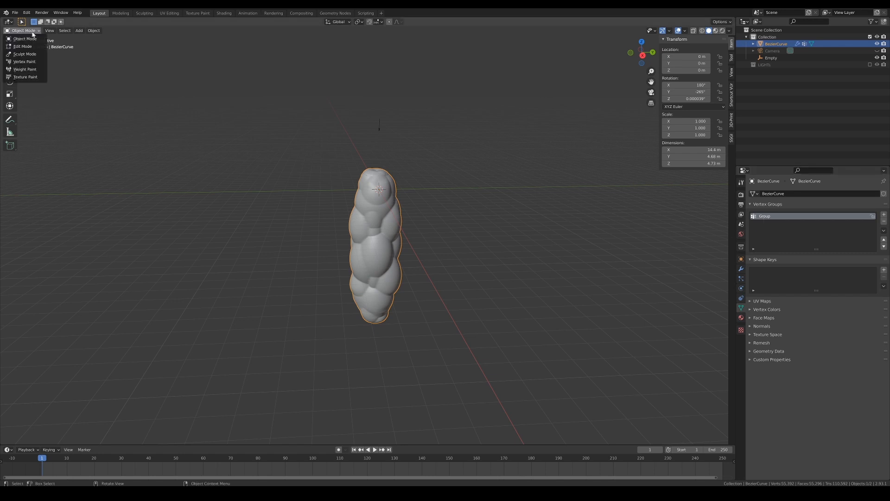
left_click(24, 69)
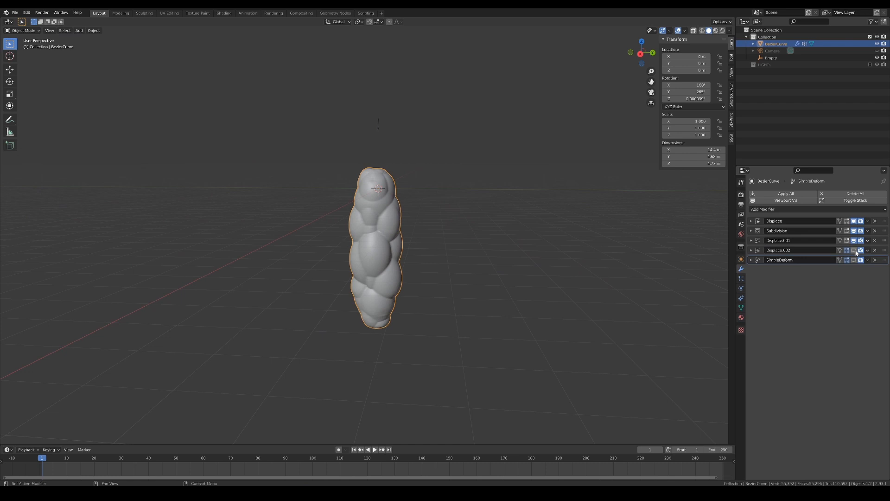
Step: Enable the Displace.002 modifier in the viewport to add fine wrinkled bumps
left_click(751, 250)
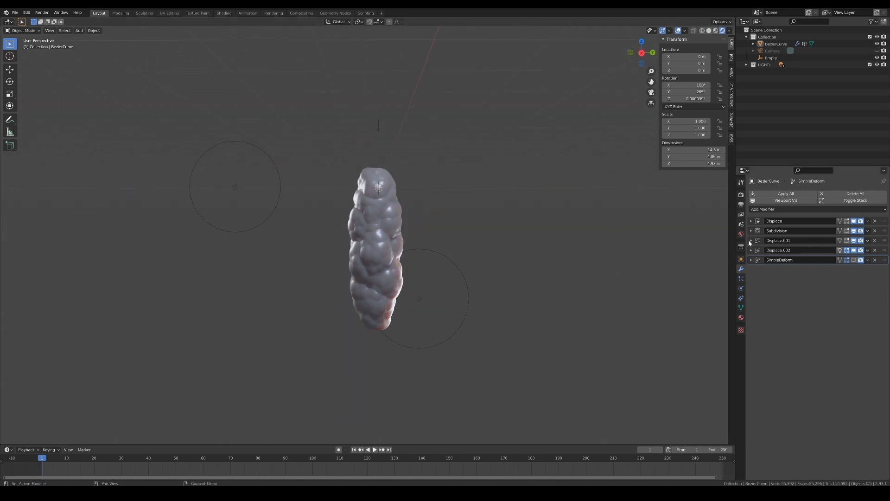
left_click(751, 240)
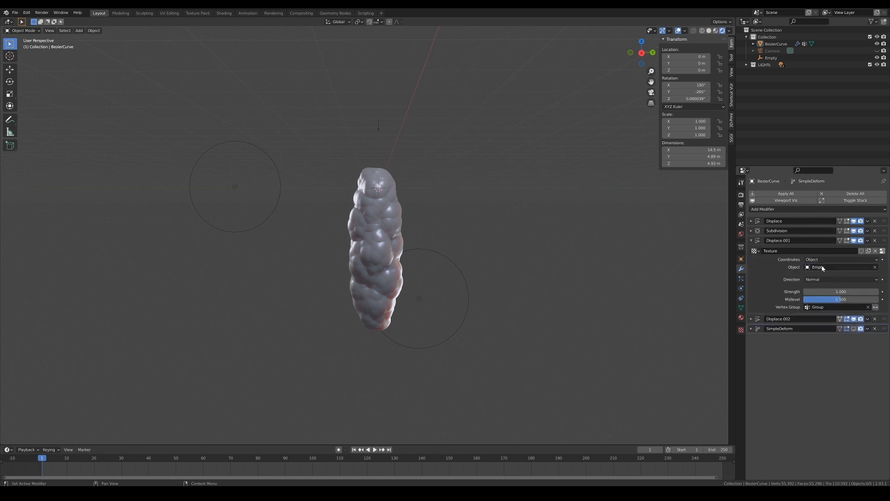
left_click(842, 260)
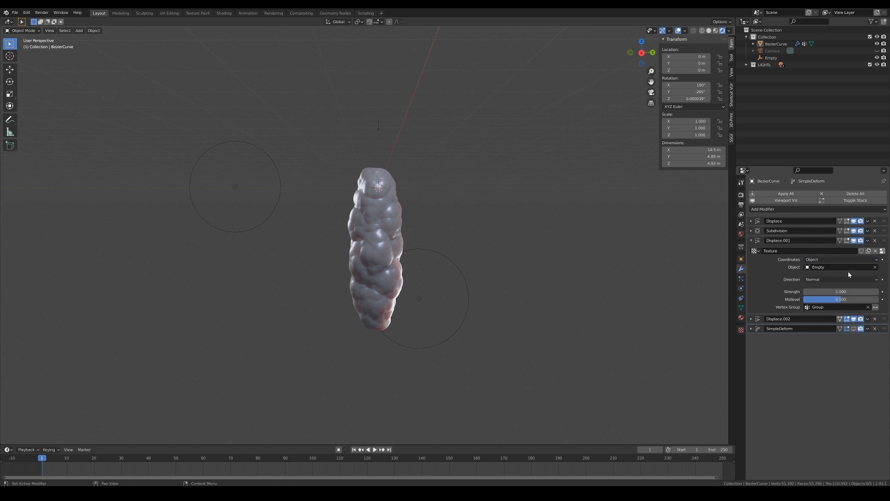
left_click(840, 267)
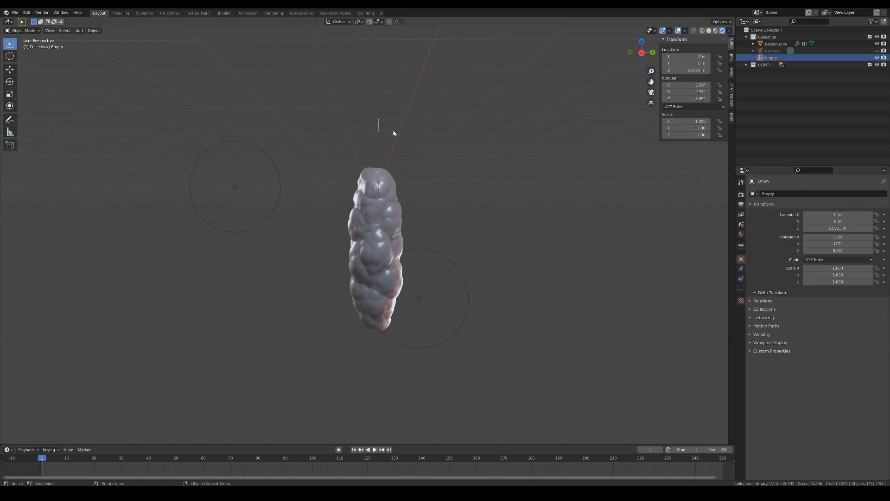
key("g")
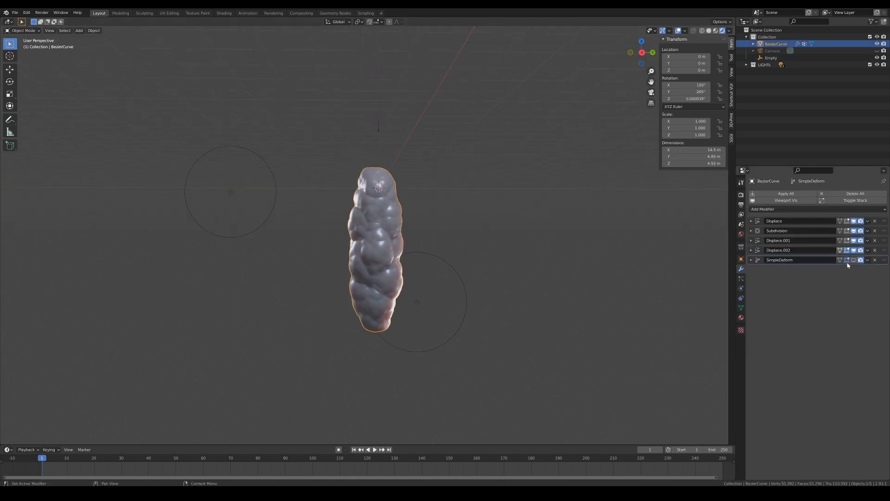
Step: Enable and expand SimpleDeform, keeping Bend on Z with a 155° angle
left_click(855, 260)
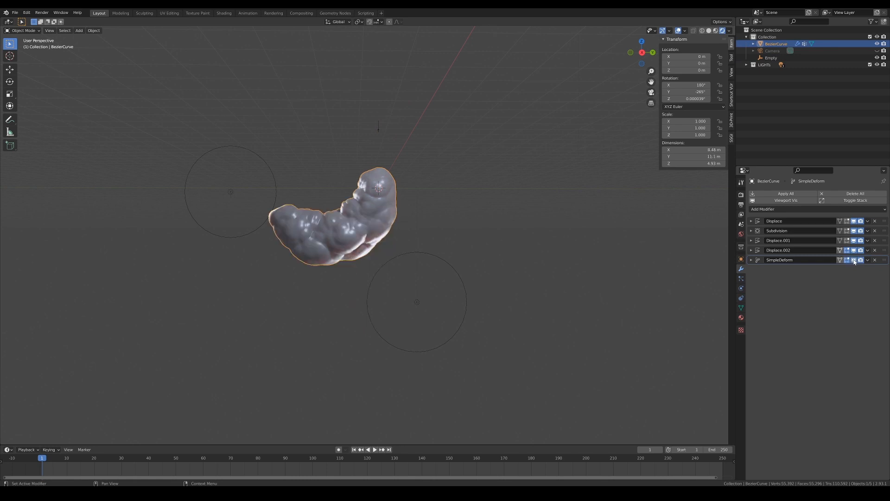
left_click(751, 260)
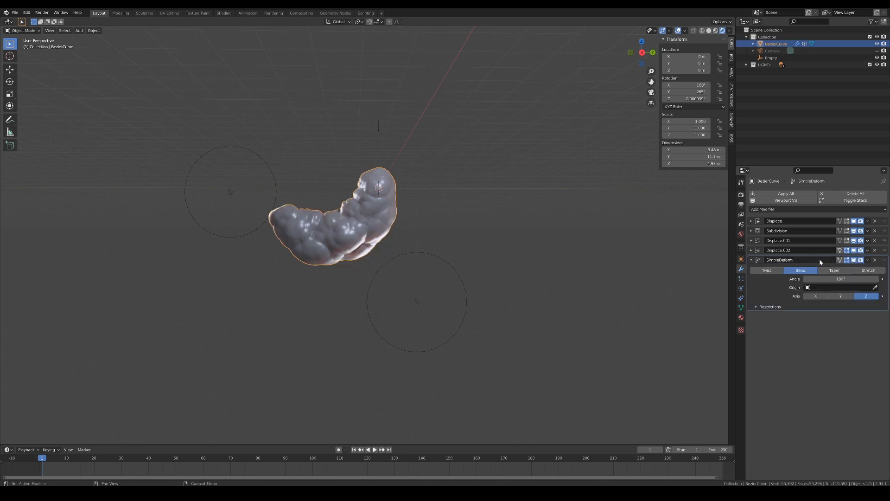
left_click_drag(846, 279, 835, 279)
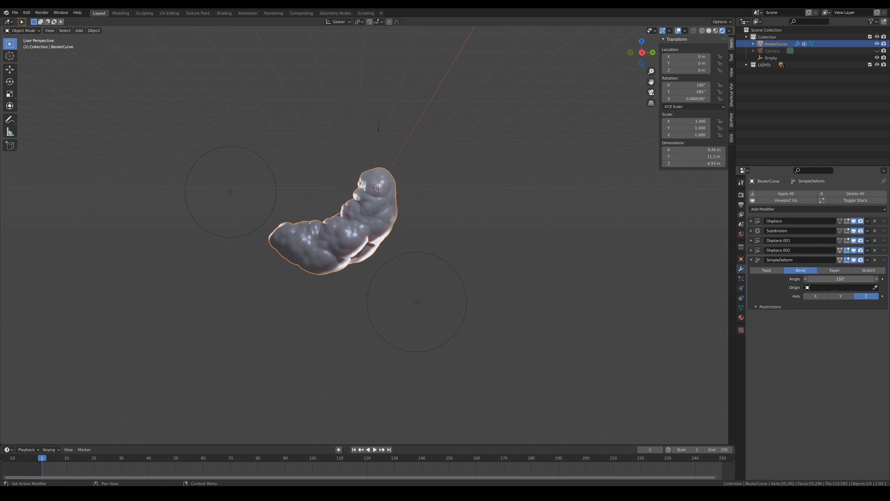